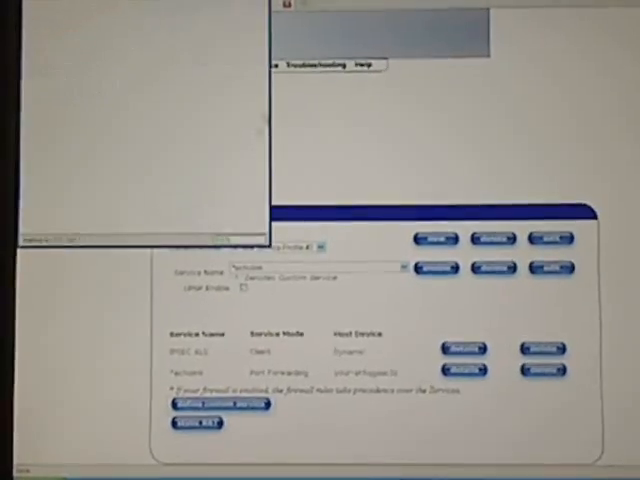
# Step: Begin defining a custom port-forwarding service from the Service Configuration page
pyautogui.click(218, 404)
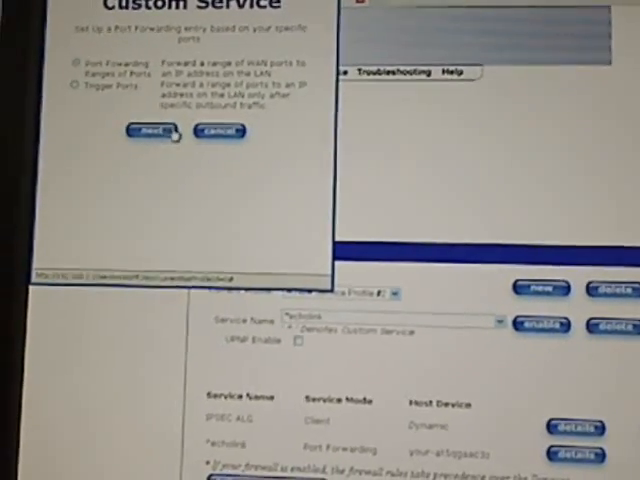
# Step: Choose range-of-ports forwarding and submit the EchoLink UDP port range 5198-5199
pyautogui.click(152, 132)
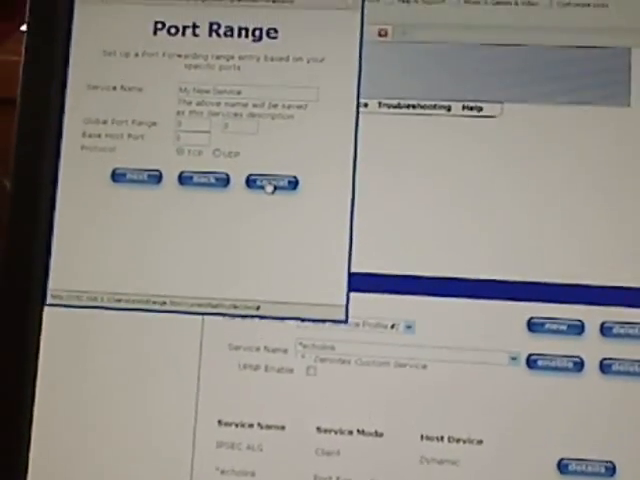
pyautogui.click(272, 180)
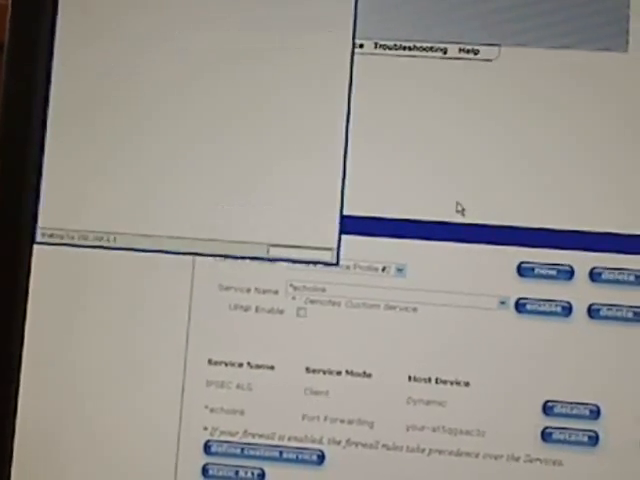
# Step: Review the echolink service details (UDP 5198-5199 to host port 5198) and close them
pyautogui.click(568, 410)
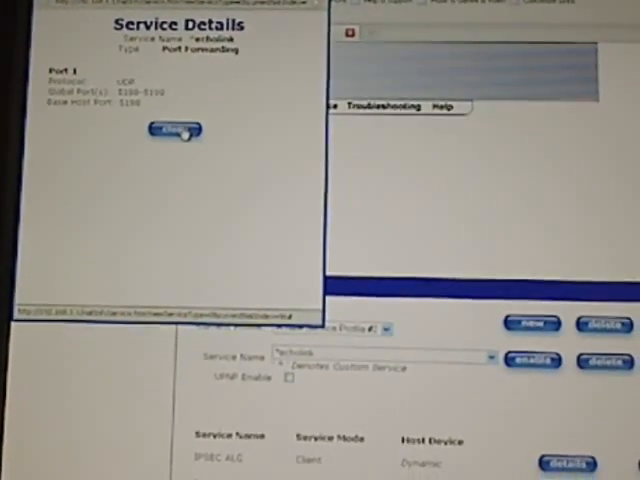
pyautogui.click(172, 130)
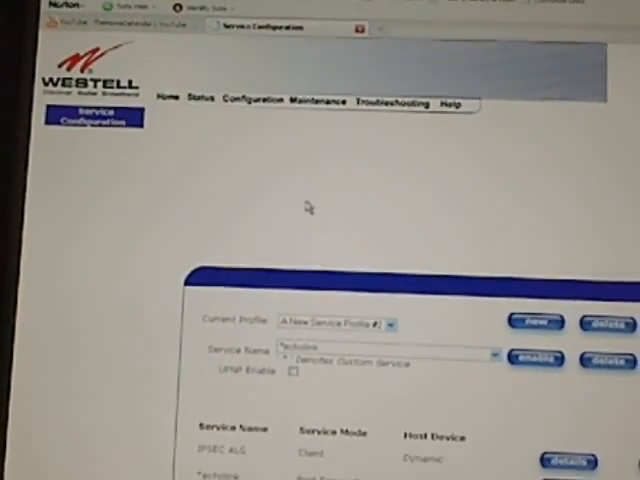